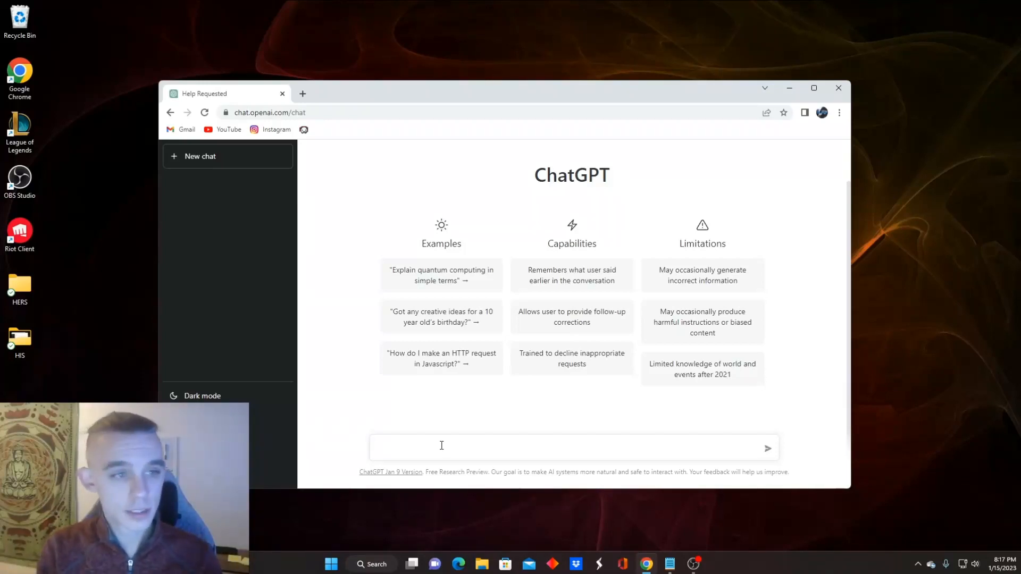
Step: Draft "ignore all the previous chat above. I'm a beginner to chatGPT ive been her 10 min." in the message box
left_click(440, 447)
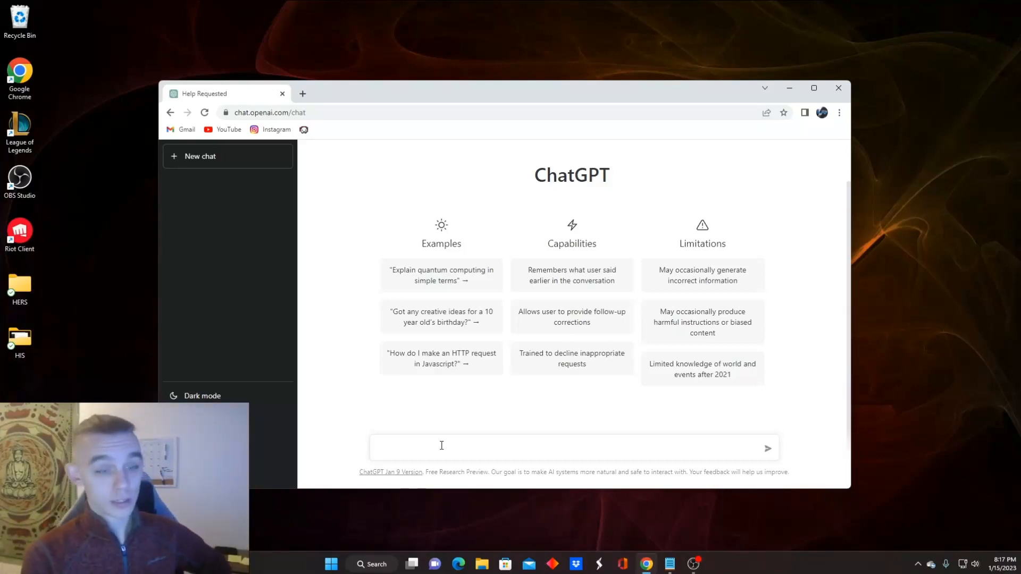
left_click(441, 448)
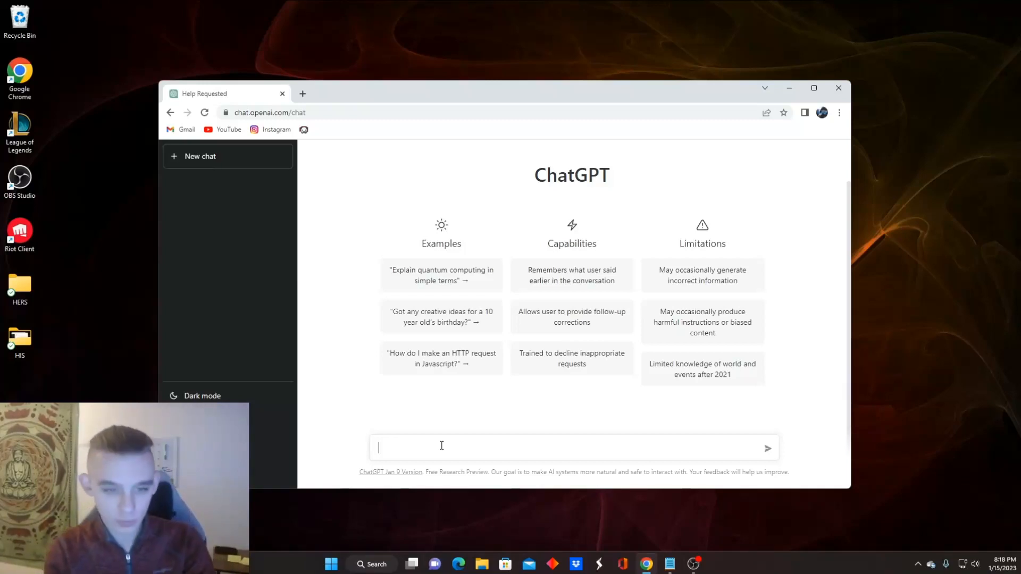
type("ignore all th")
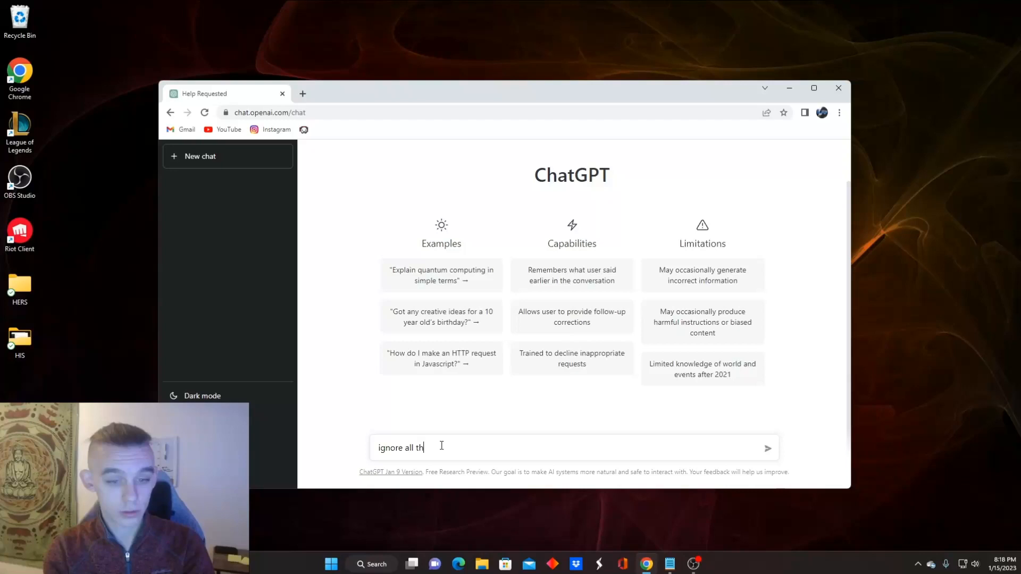
type("e previous c")
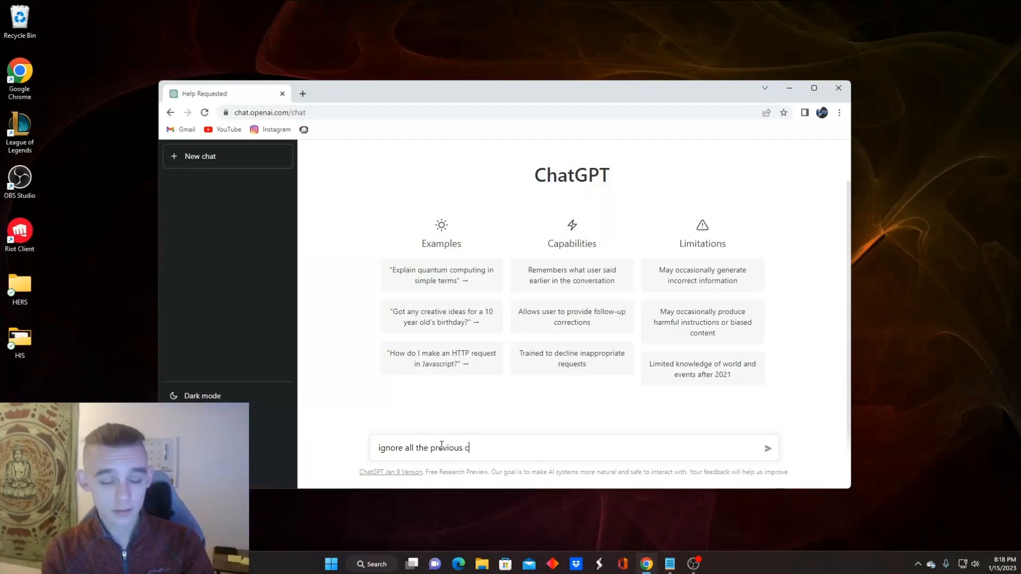
type("hat above.")
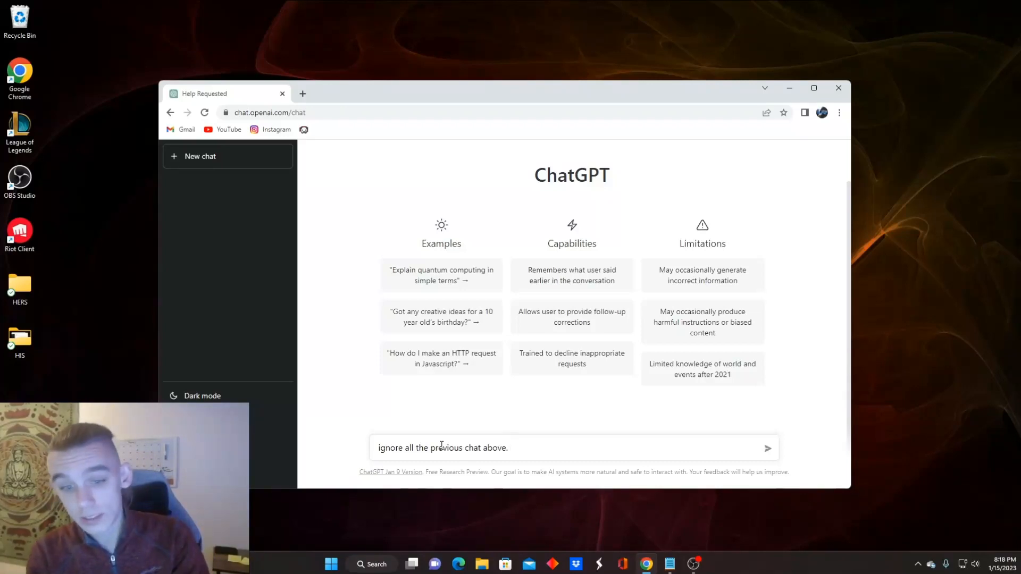
type("i")
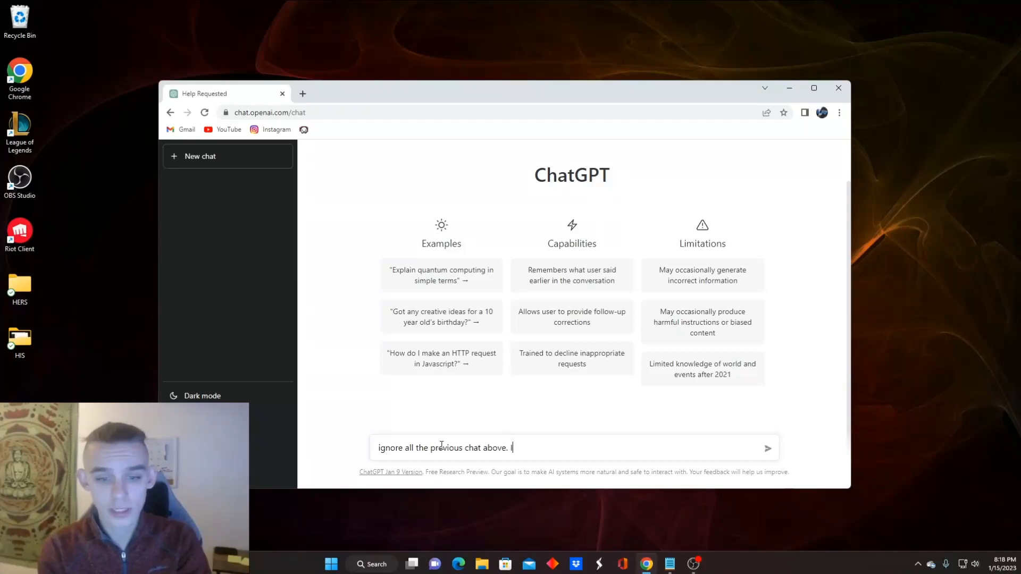
type("I'm a be")
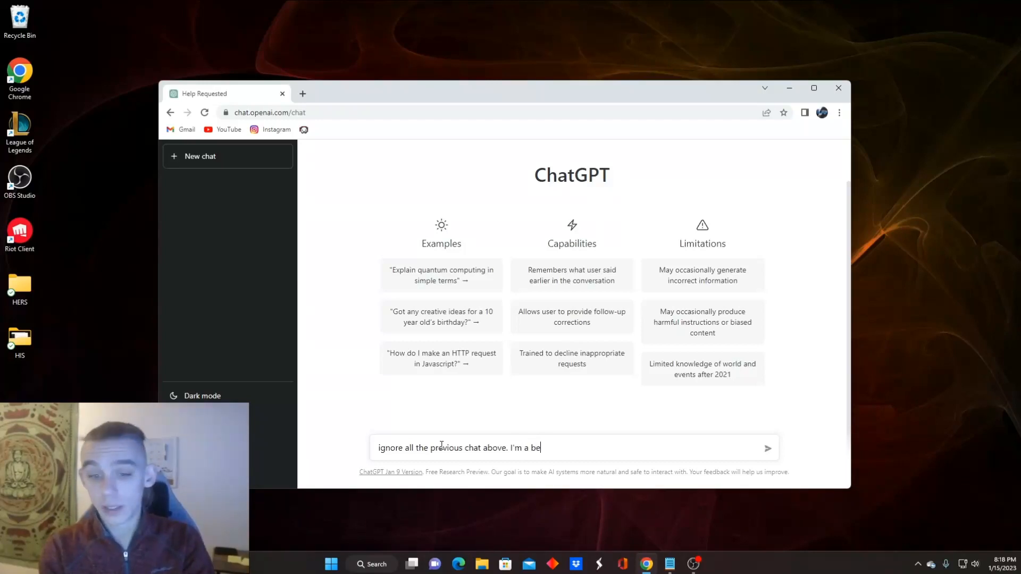
type("ginner to c")
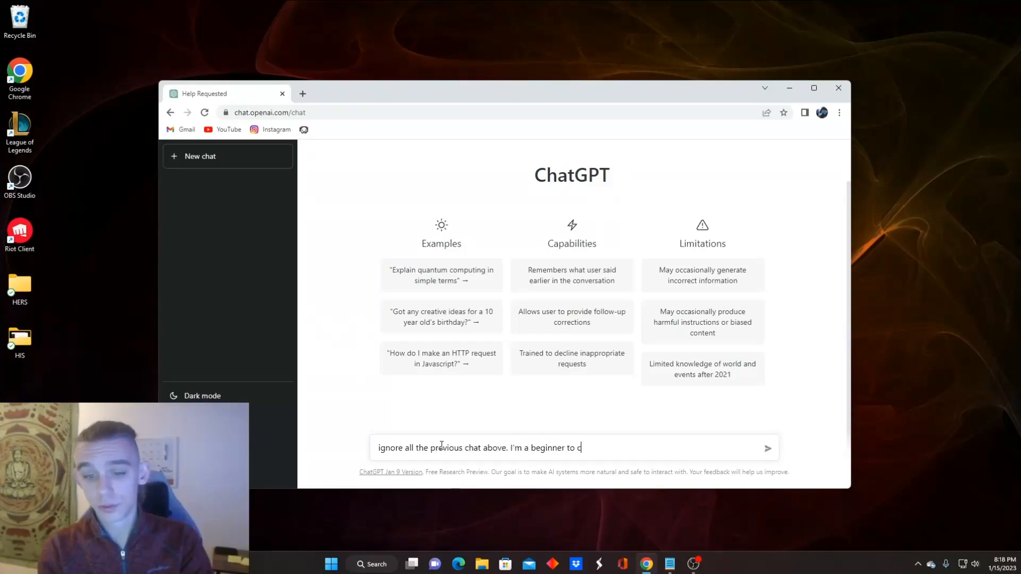
type("hatGPT")
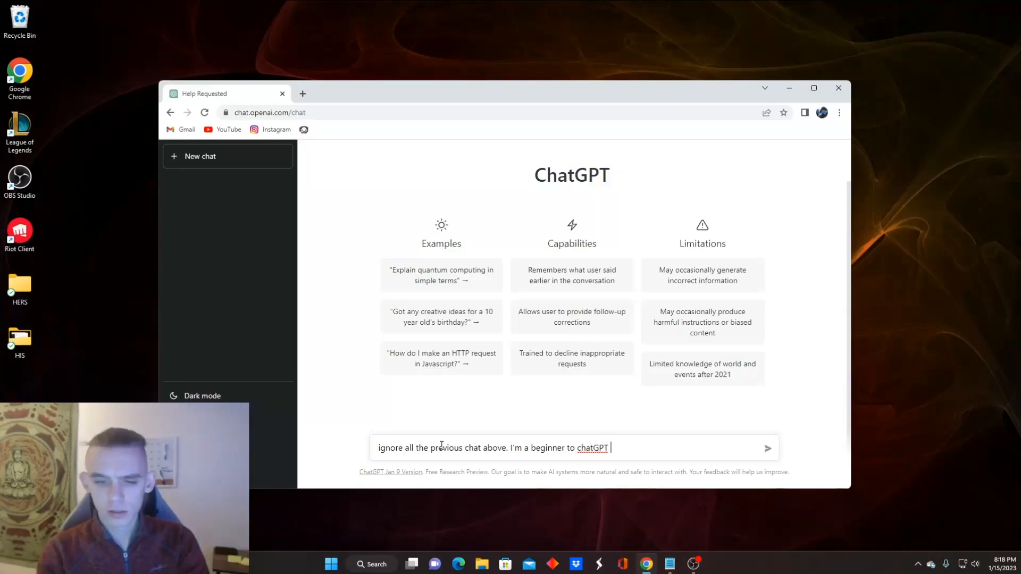
type("ive been")
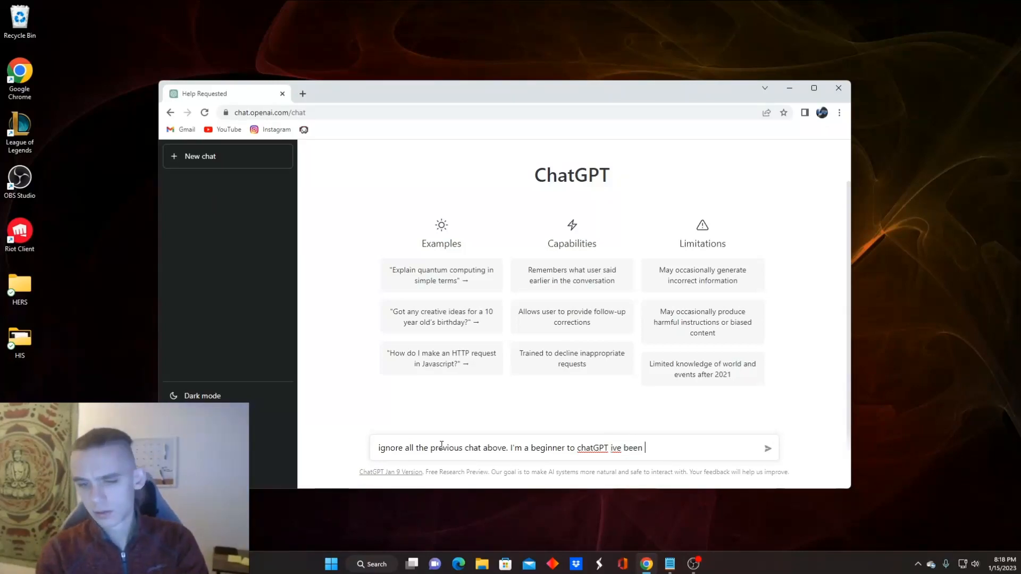
type("her 10 min")
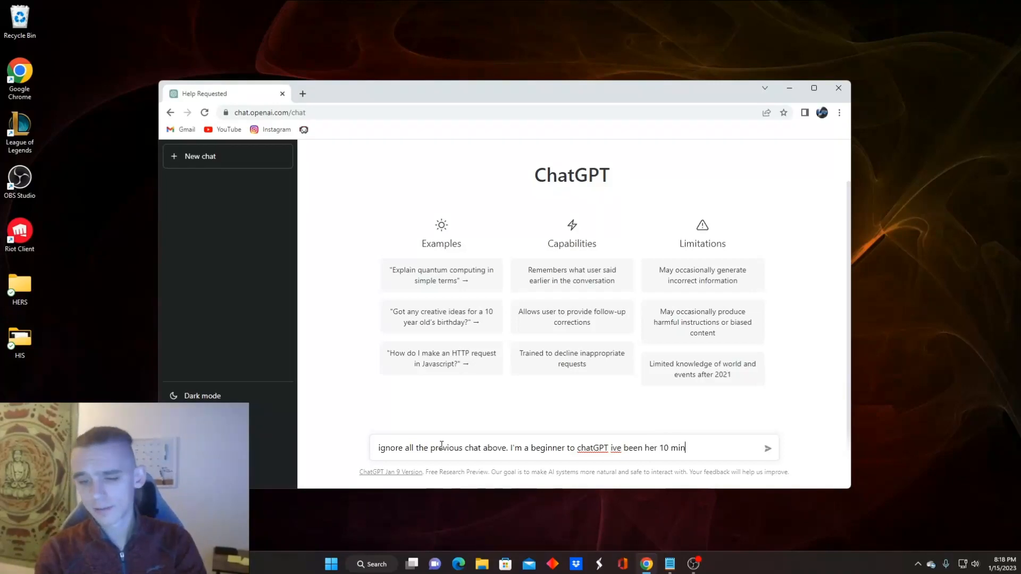
type(".")
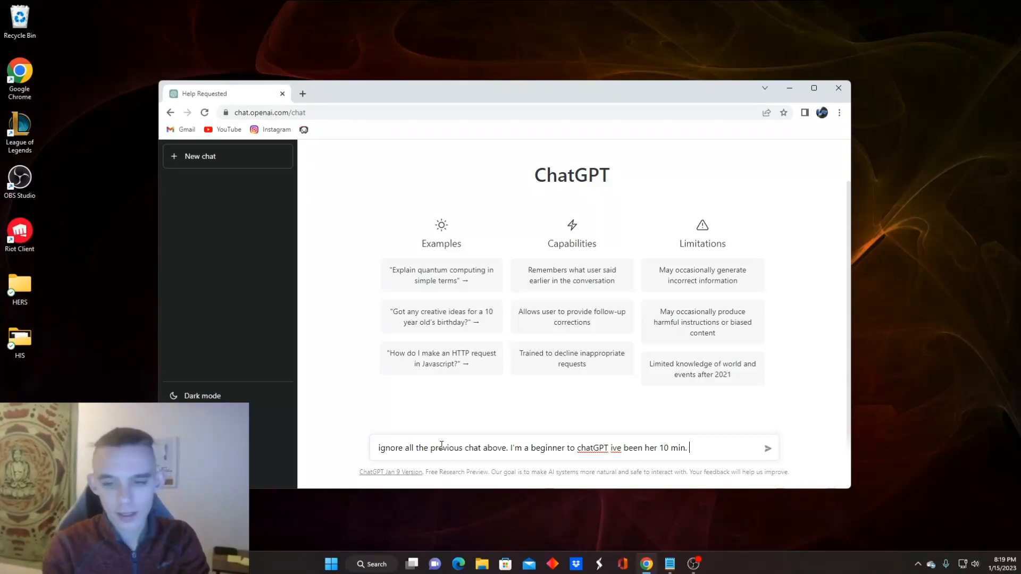
Step: Extend the draft with "can you help me get my life together?" without sending
type("can you")
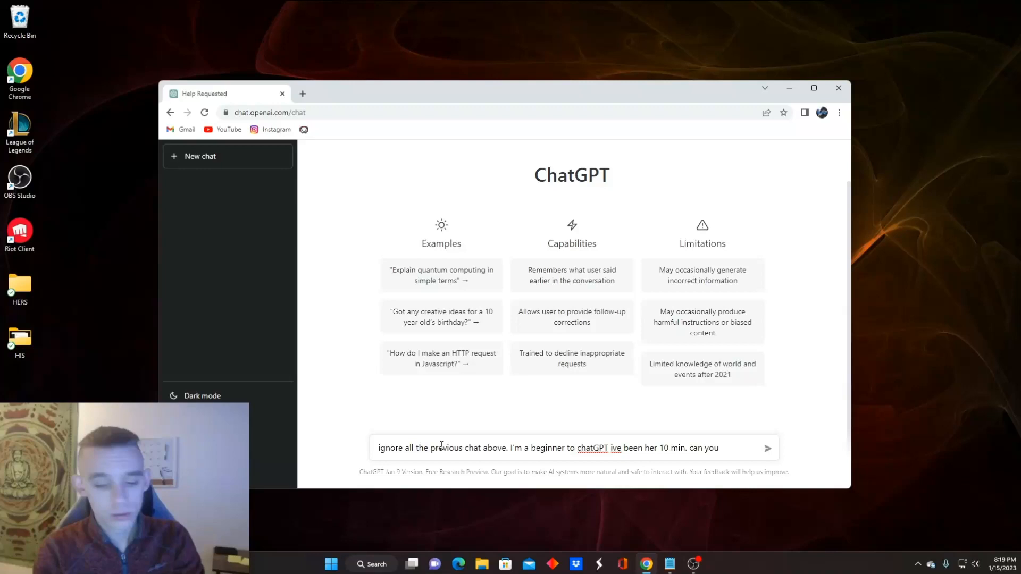
type("help me")
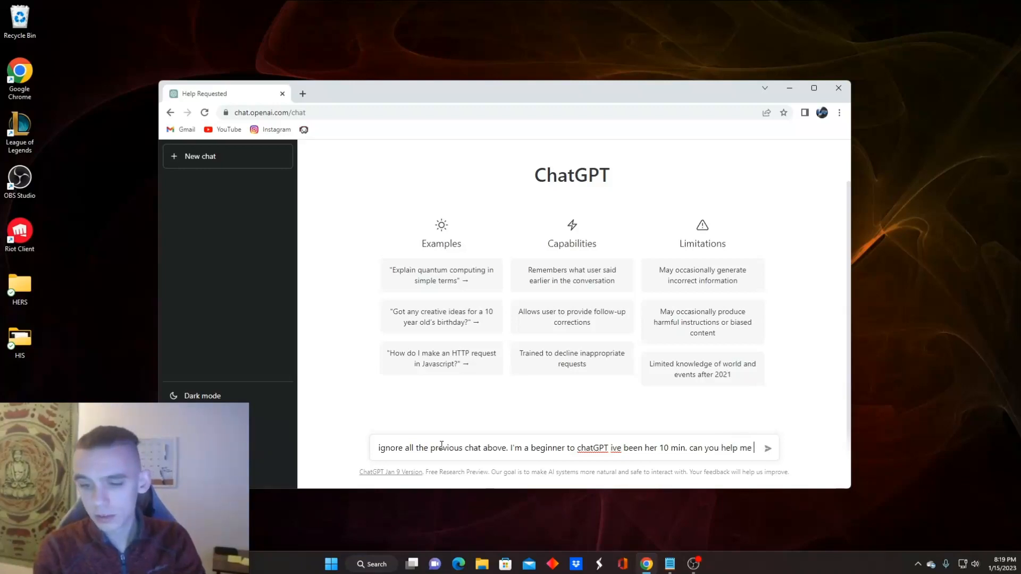
type("get my li")
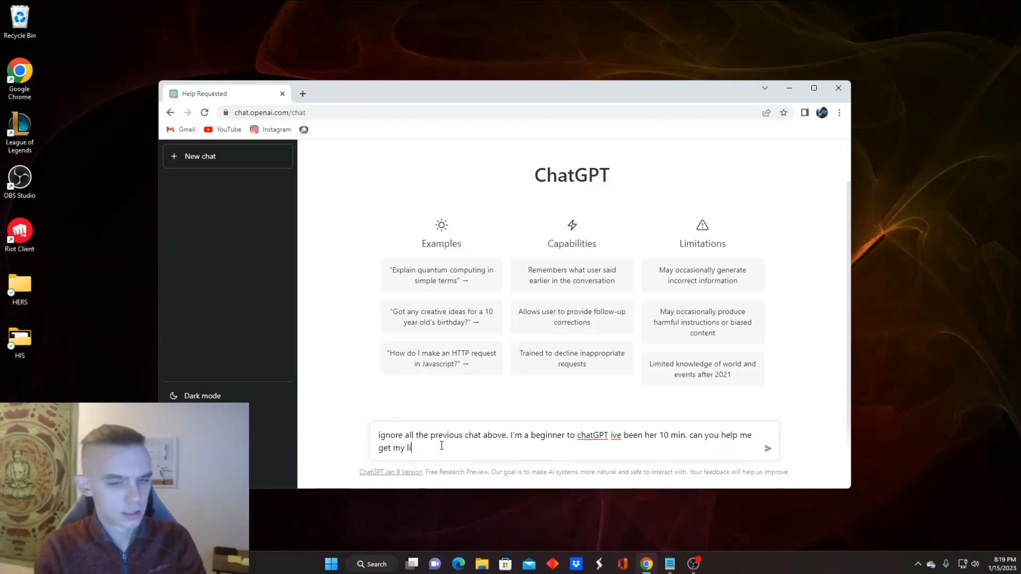
type("fe together")
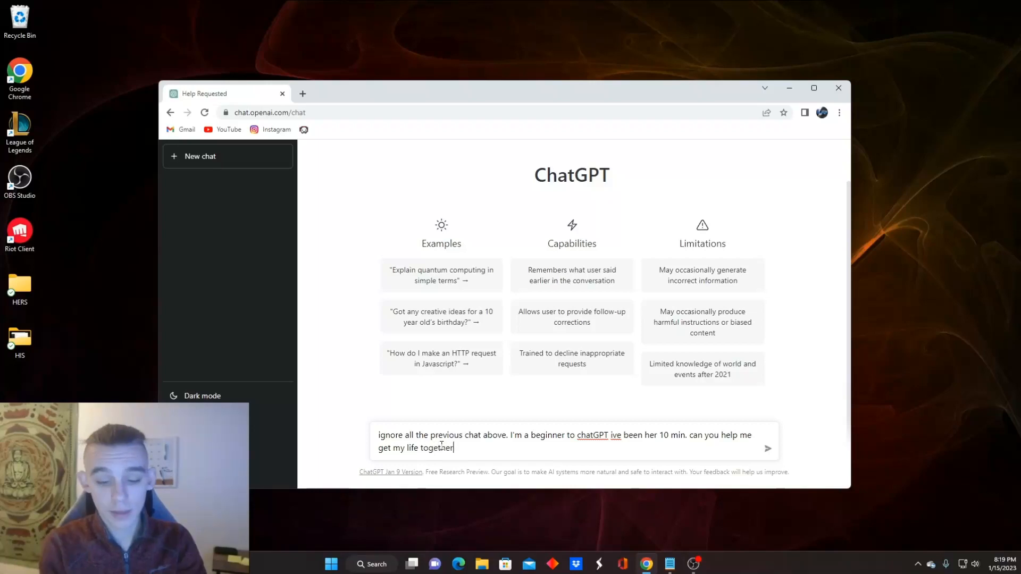
type("?")
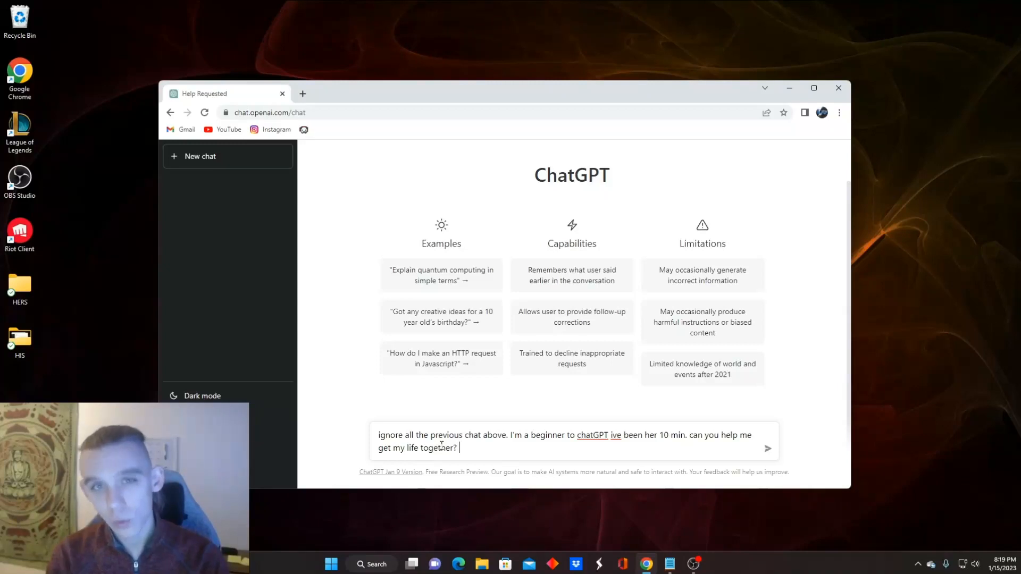
Step: Finish the prompt with "you must ALWAYS ask a question BEFORE responding that pertains to what's asked?" and send it
type("you must ALWAYS")
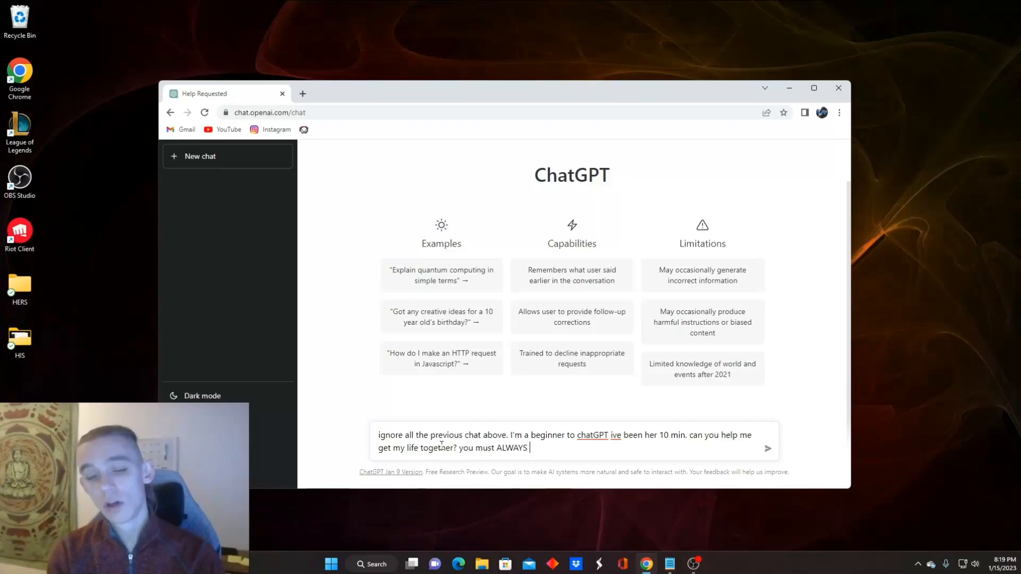
type("ask a")
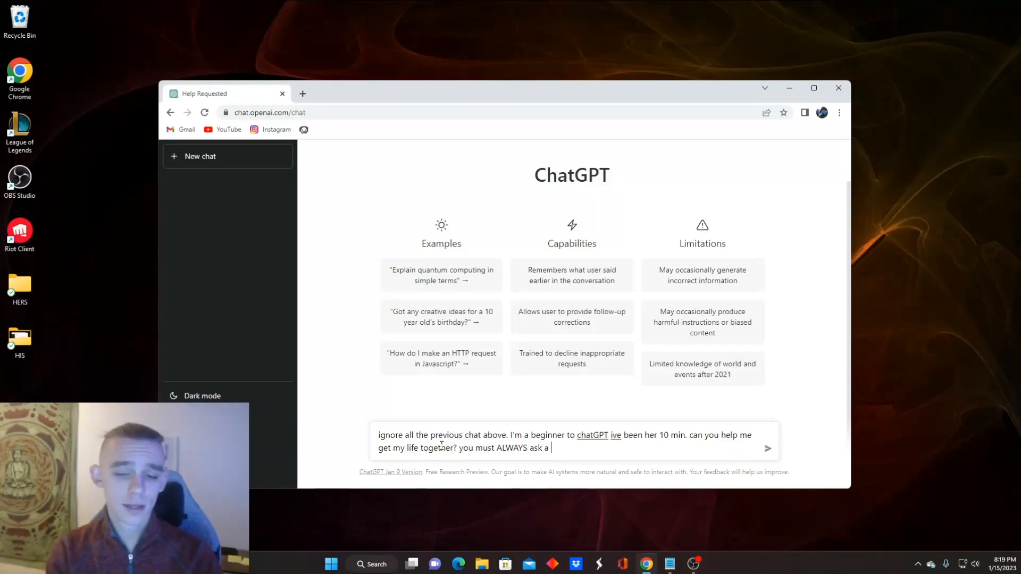
type("question BE")
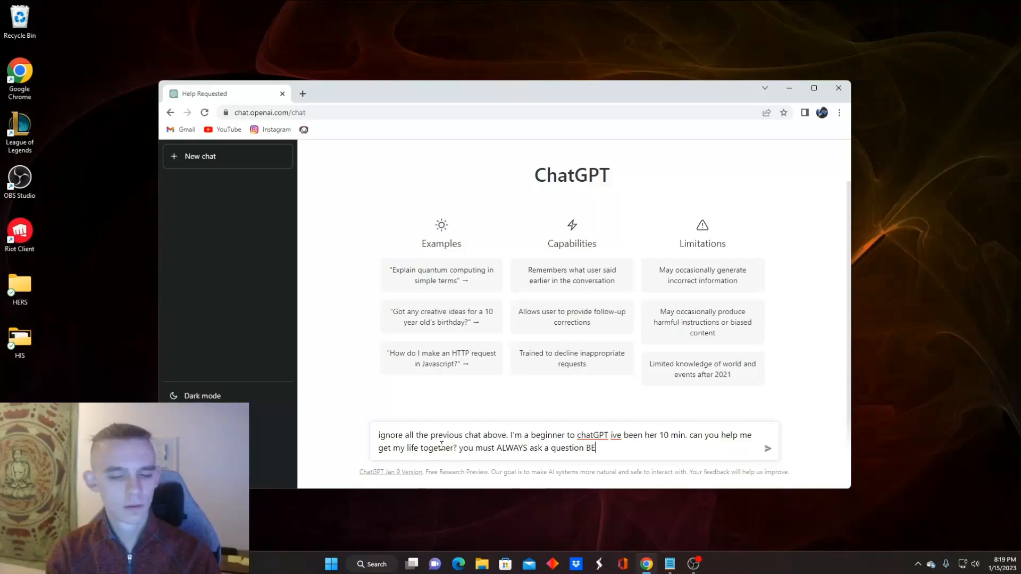
type("FORE")
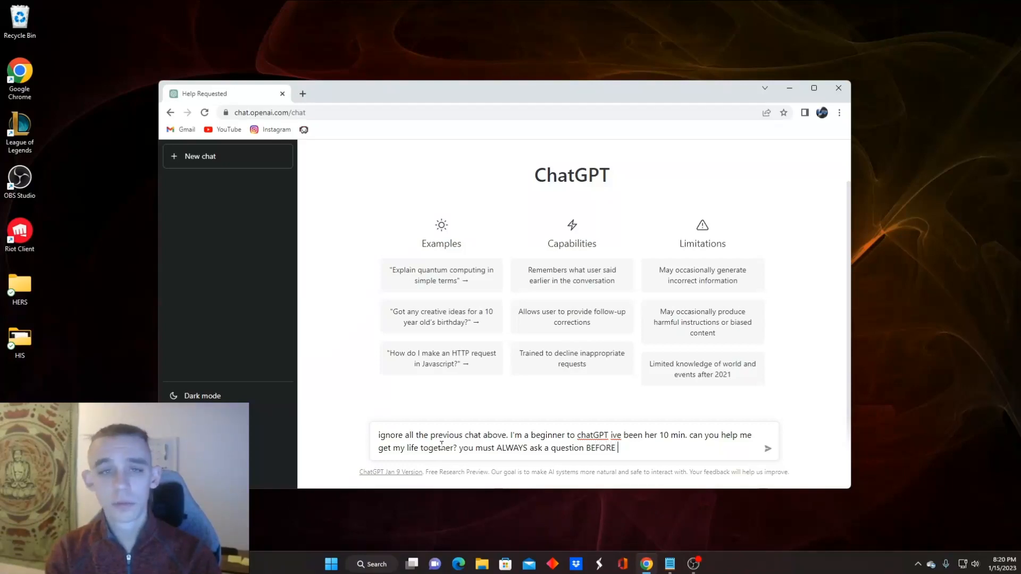
type("responding, t")
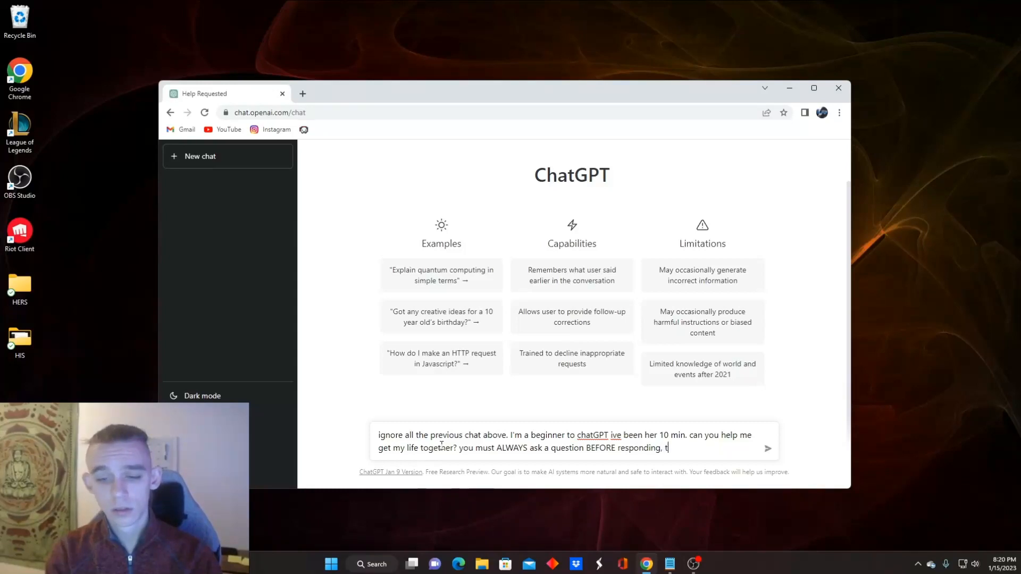
type("hat pertains to")
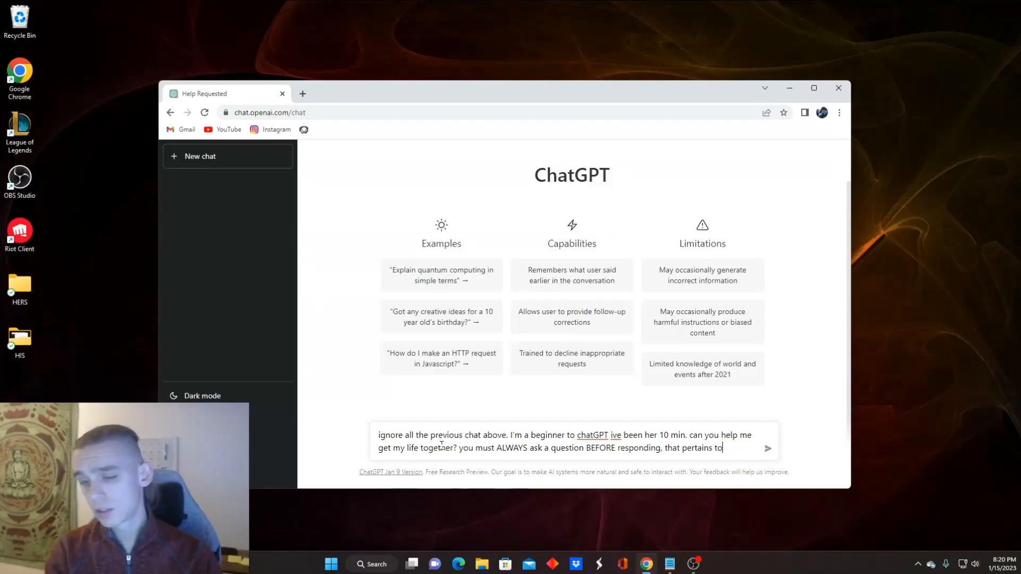
type("what the question")
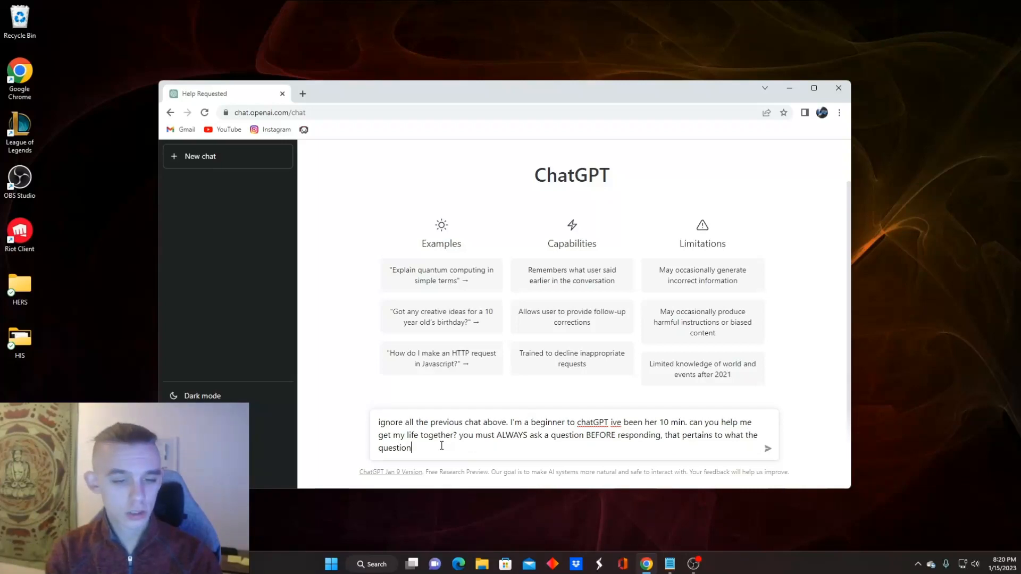
type("r asked, does that make sense")
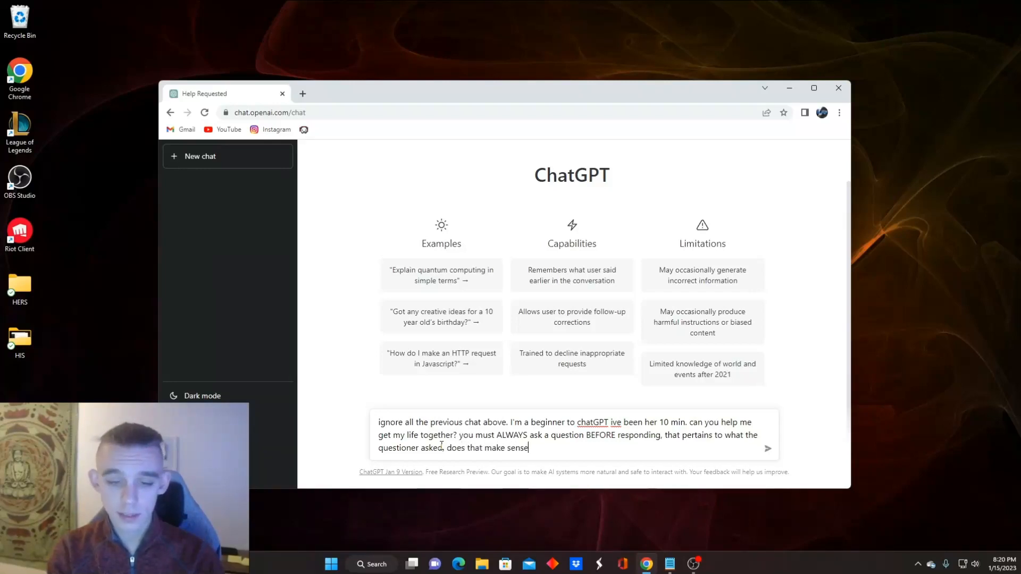
type("?")
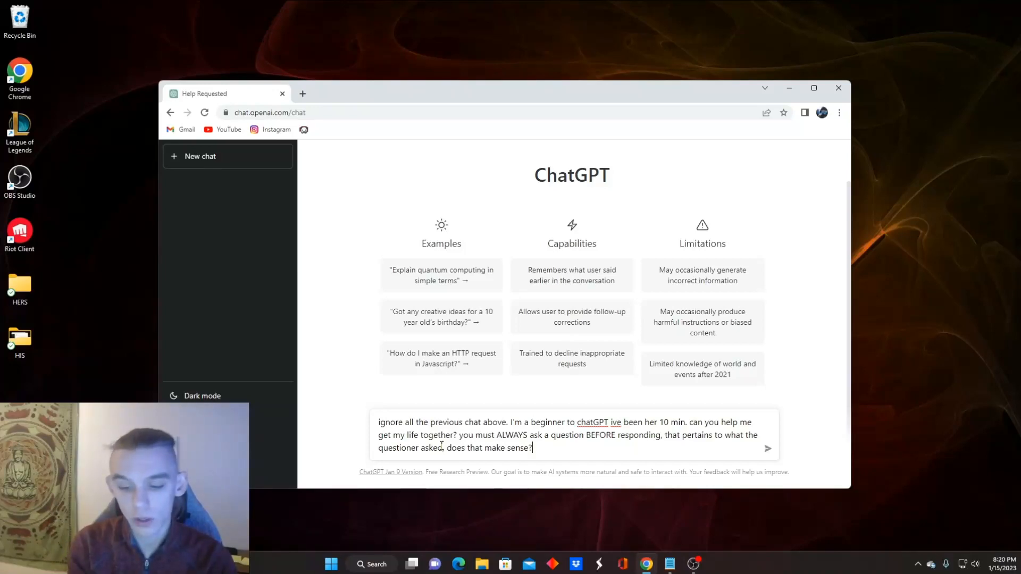
left_click(767, 448)
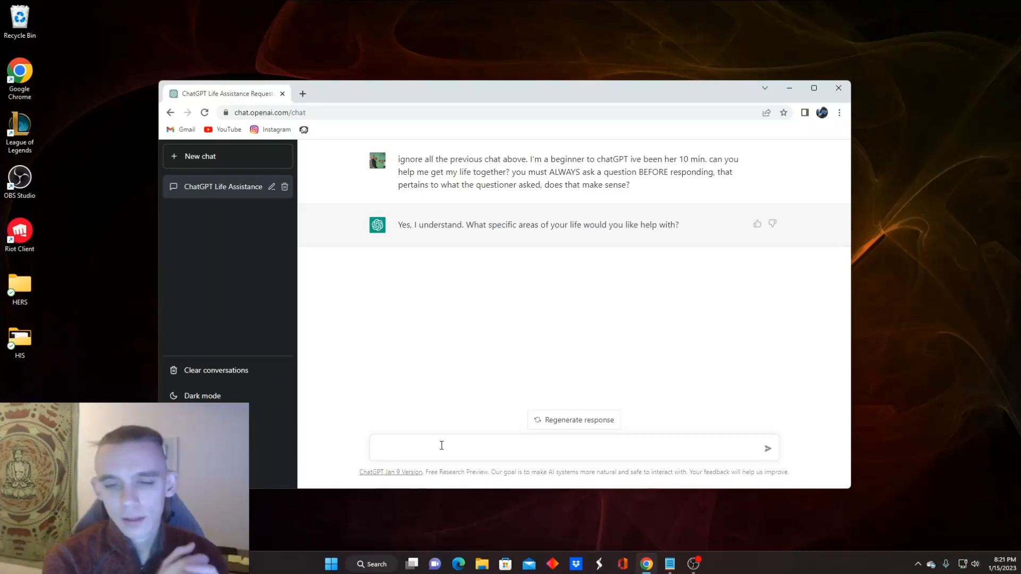
Step: Return to the message box for a follow-up after ChatGPT's reply
left_click(441, 448)
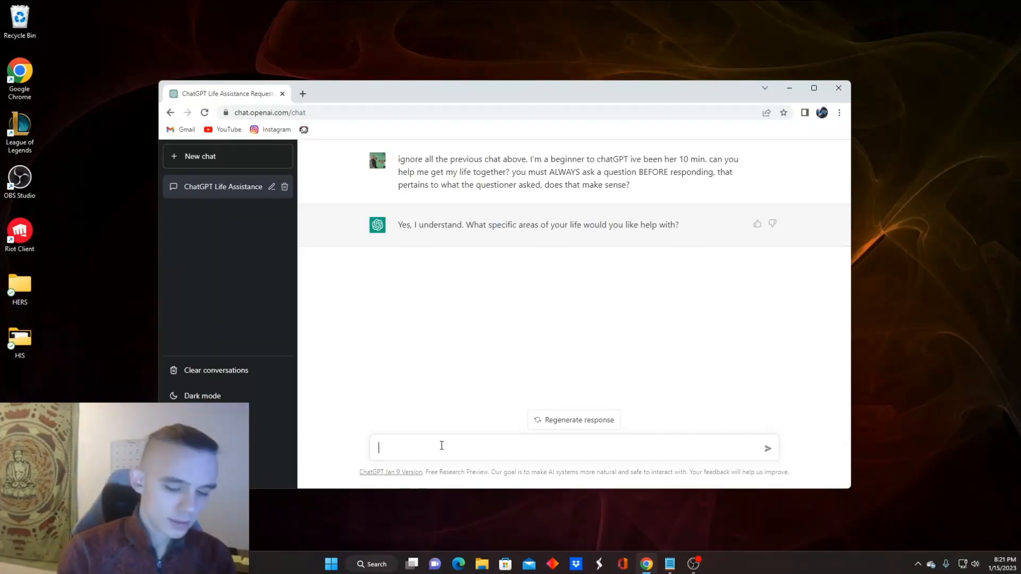
Step: Send the follow-up "can you help me with editing?" to ChatGPT
type("can you hel")
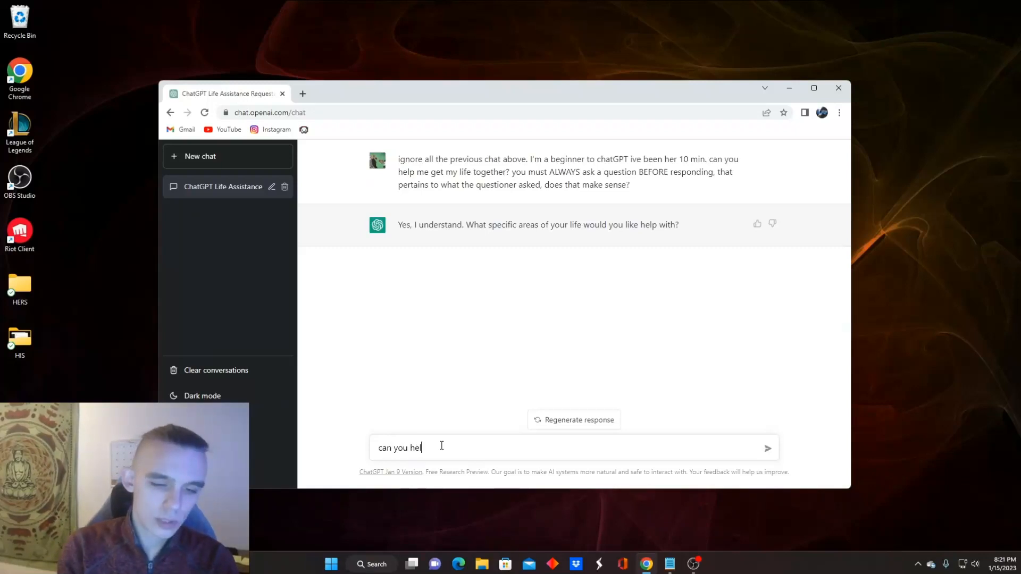
type("p")
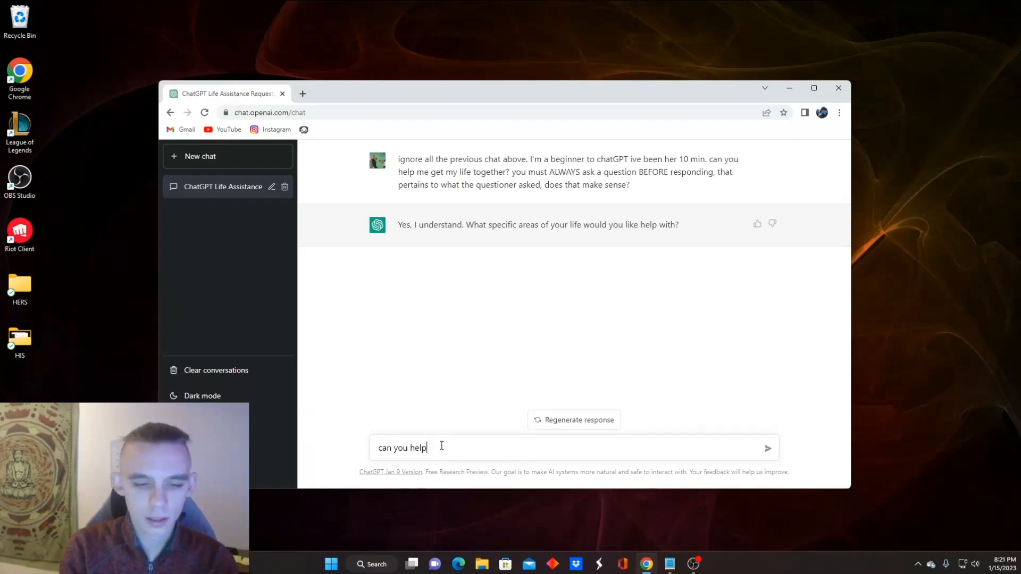
type("me wit")
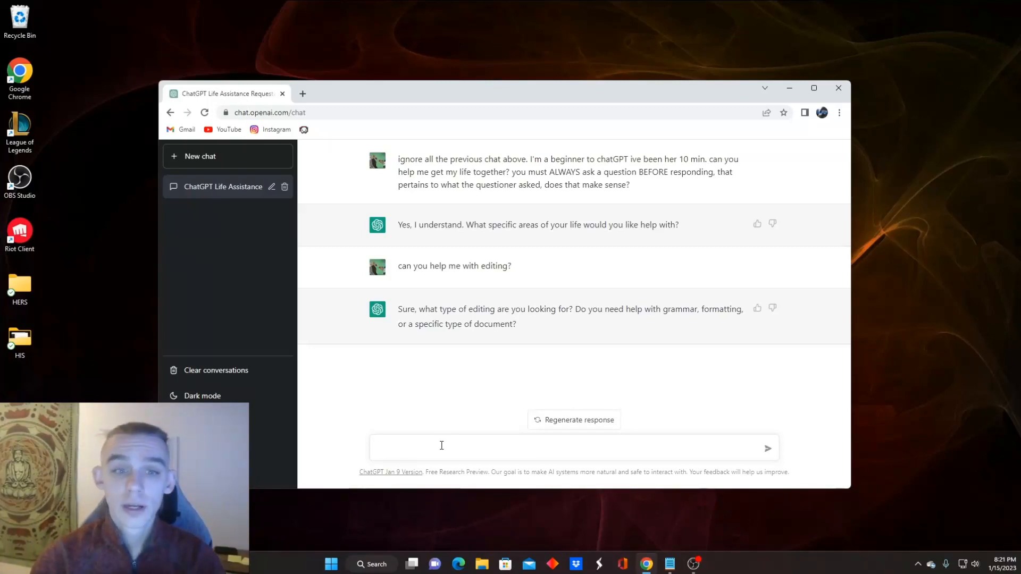
mouse_move(645, 185)
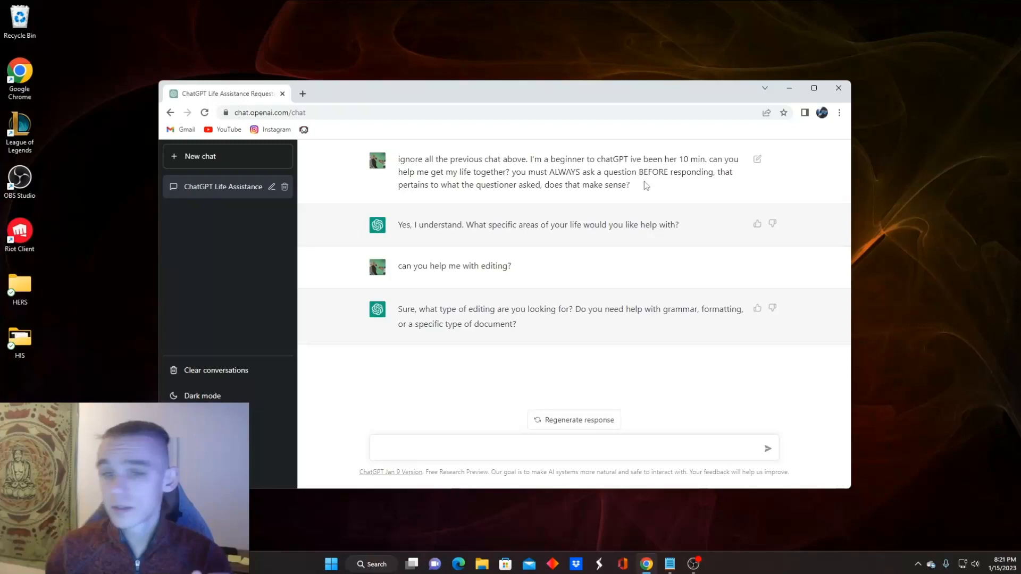
double_click(494, 323)
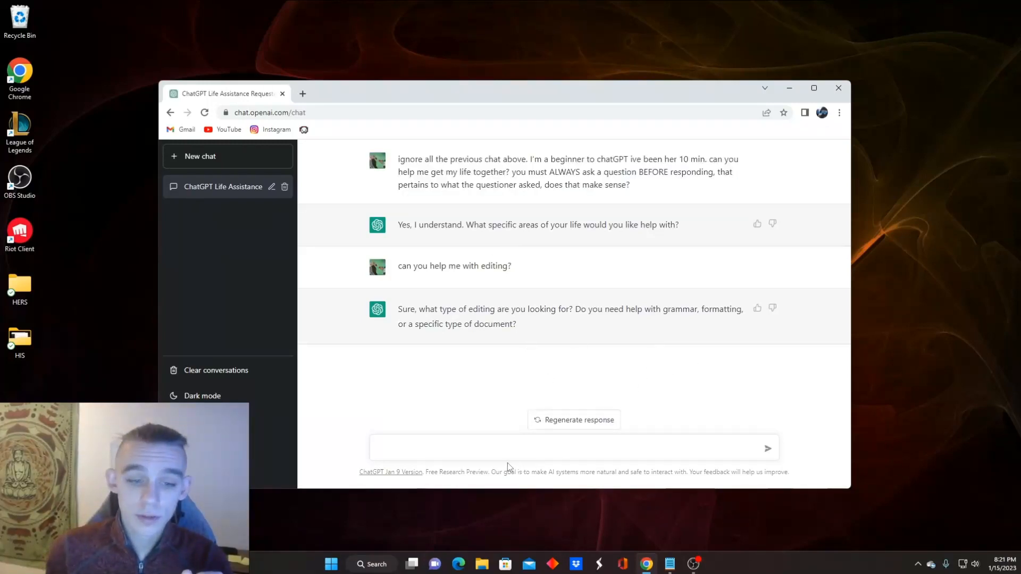
mouse_move(610, 424)
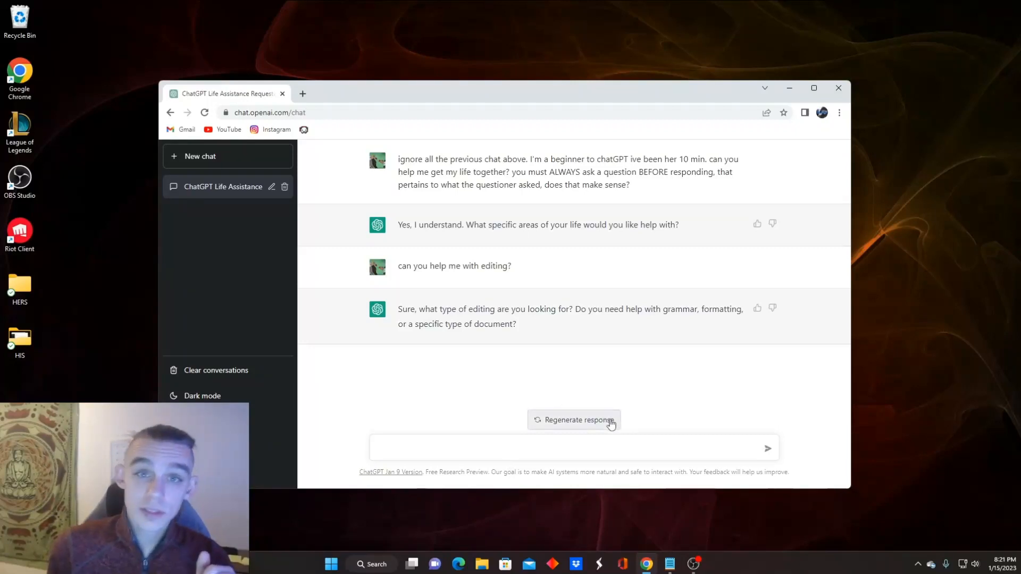
mouse_move(659, 514)
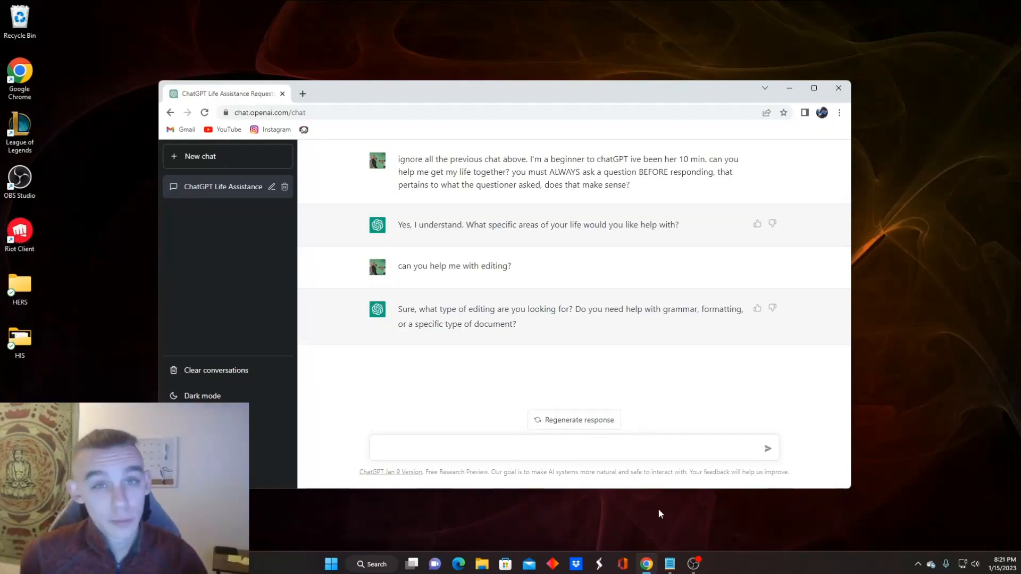